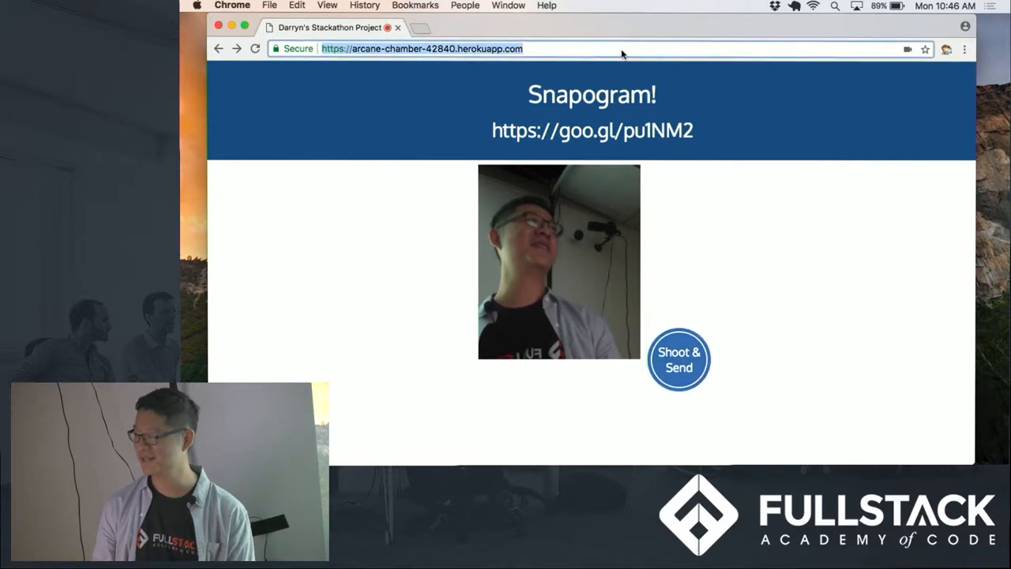
Navigate to the app's /photos/ page so the gallery lightbox opens on photo 1/36
click(610, 48)
text(/photos/)
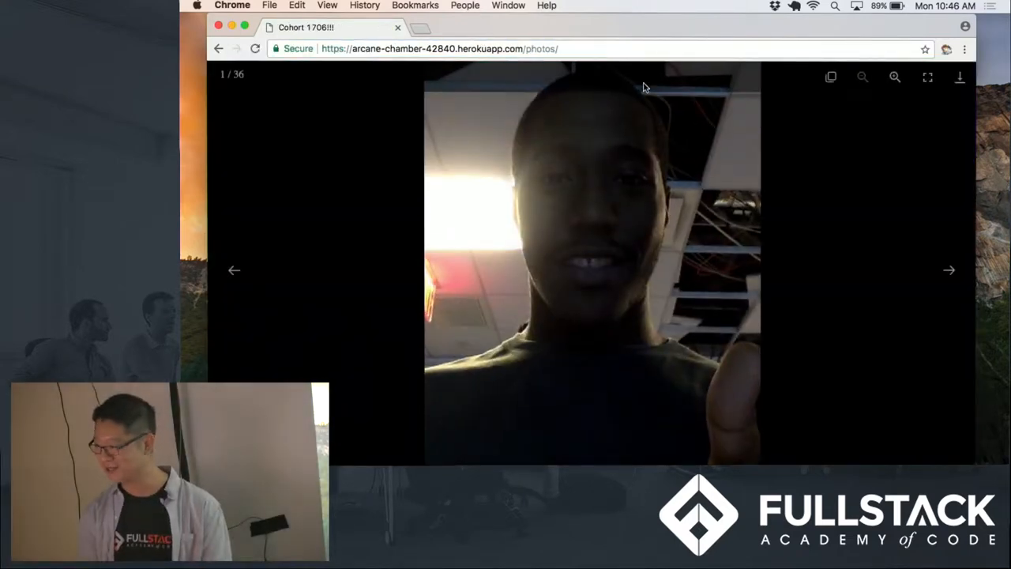
mouse_move(950, 270)
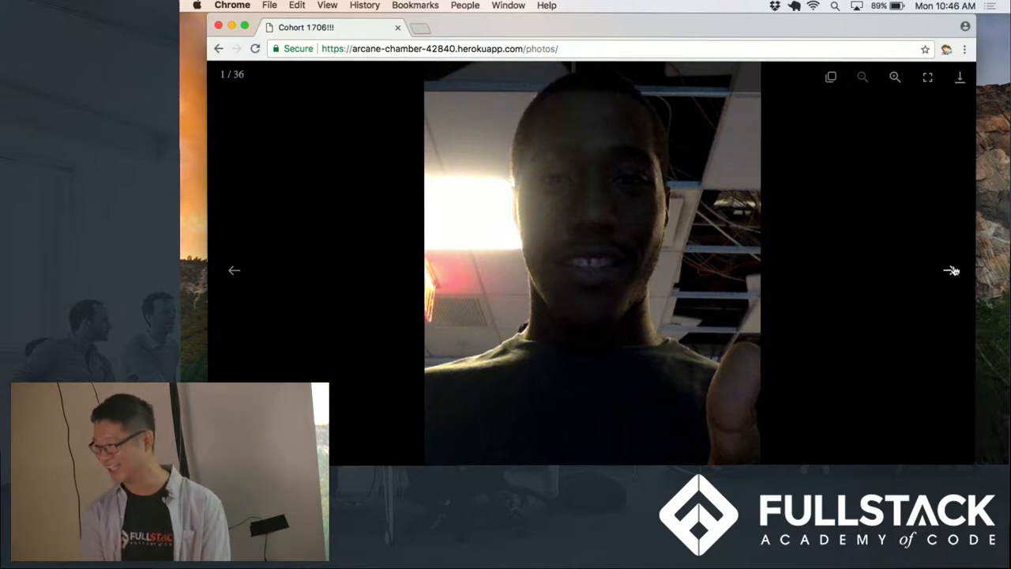
Advance the gallery lightbox from photo 1/36 to photo 16/36
click(952, 270)
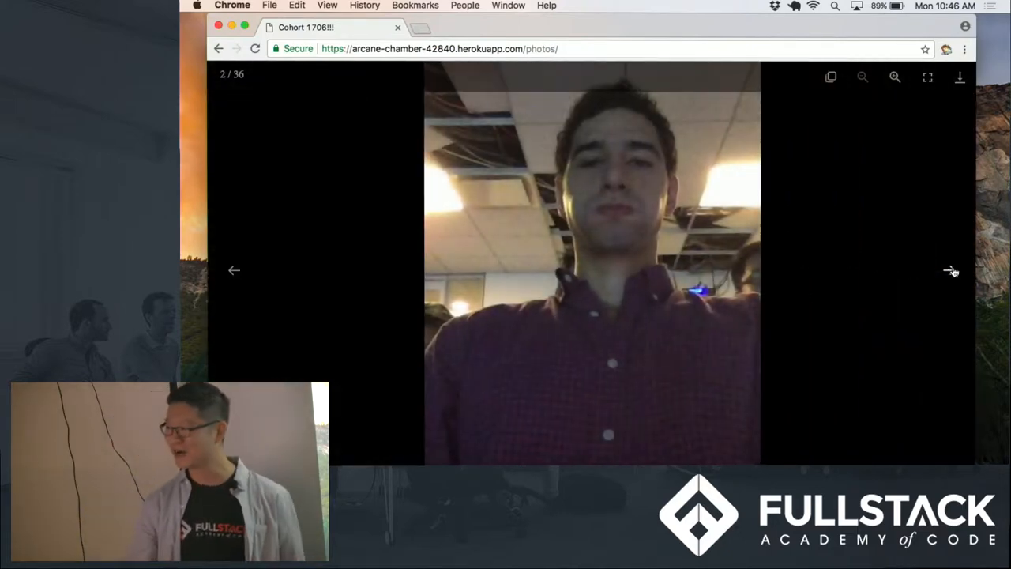
click(951, 270)
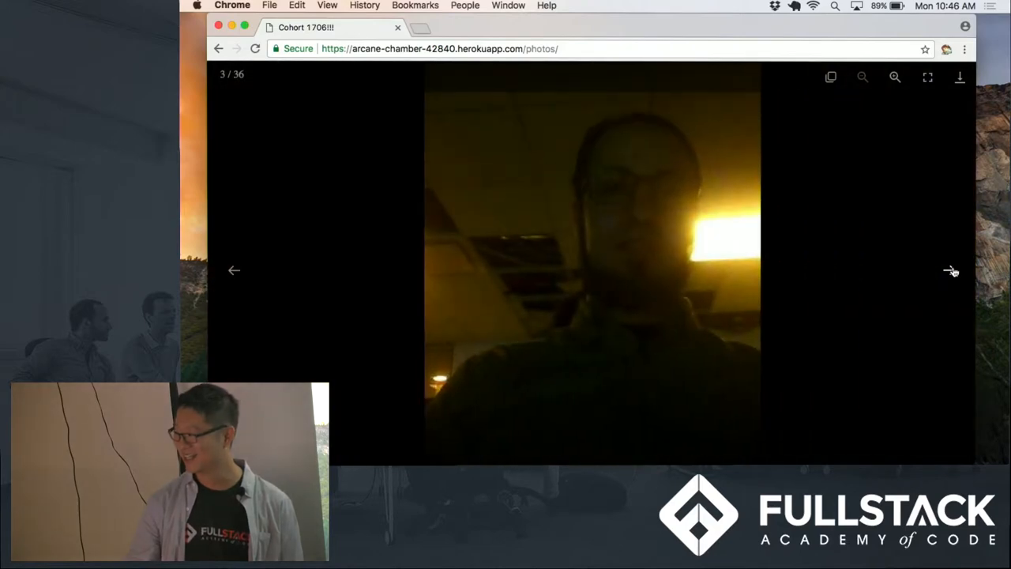
click(952, 271)
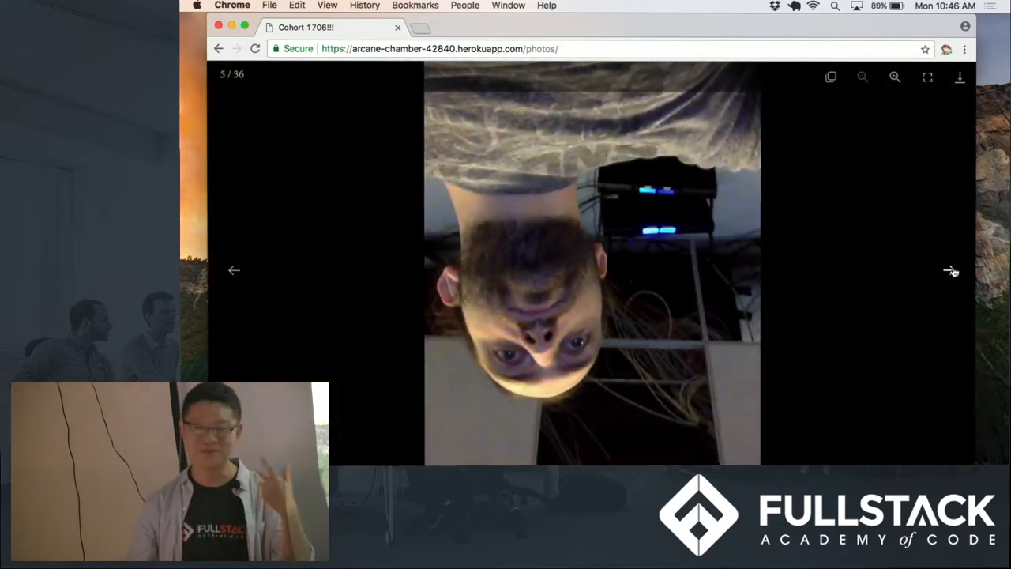
click(951, 270)
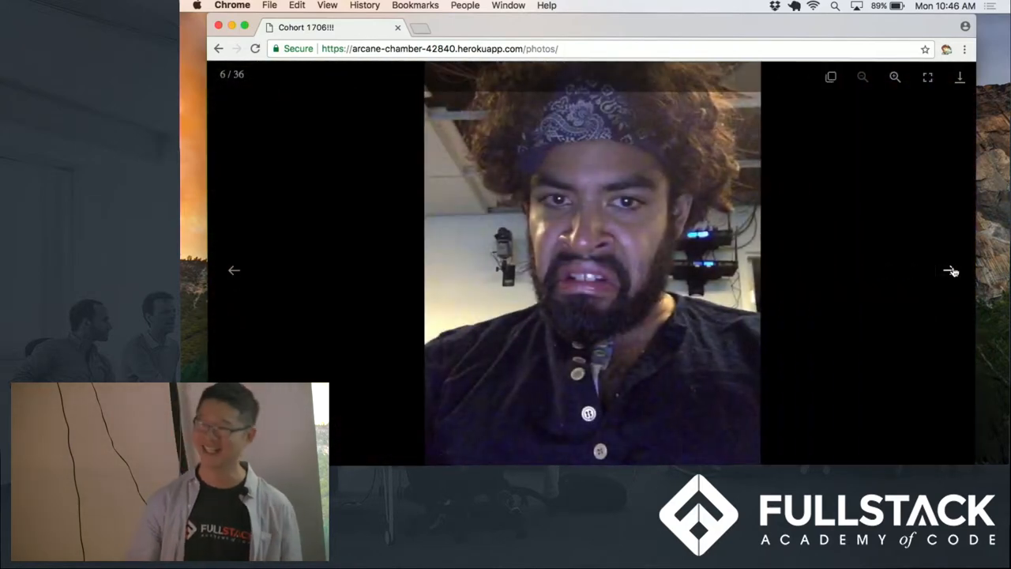
click(953, 270)
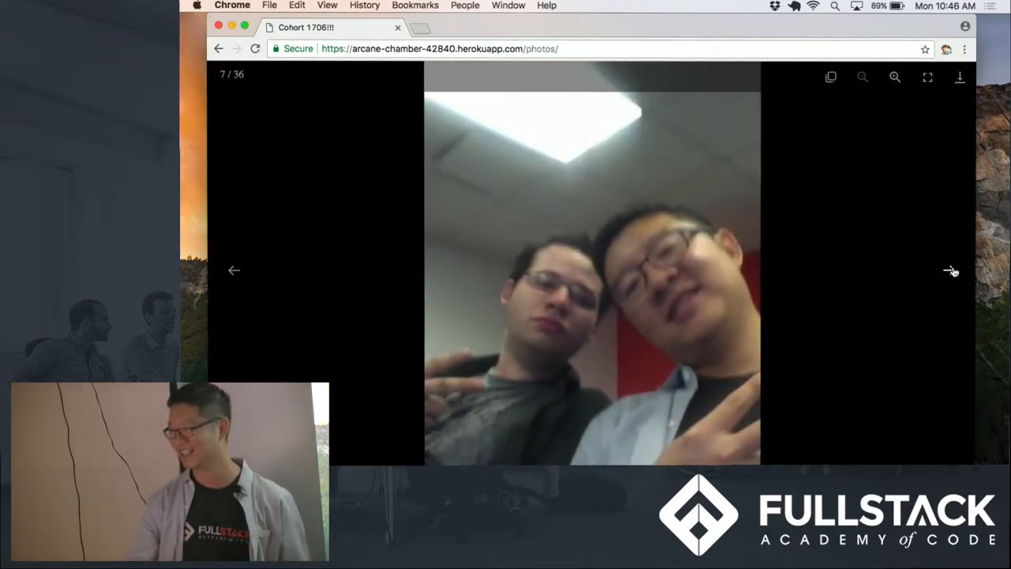
click(951, 270)
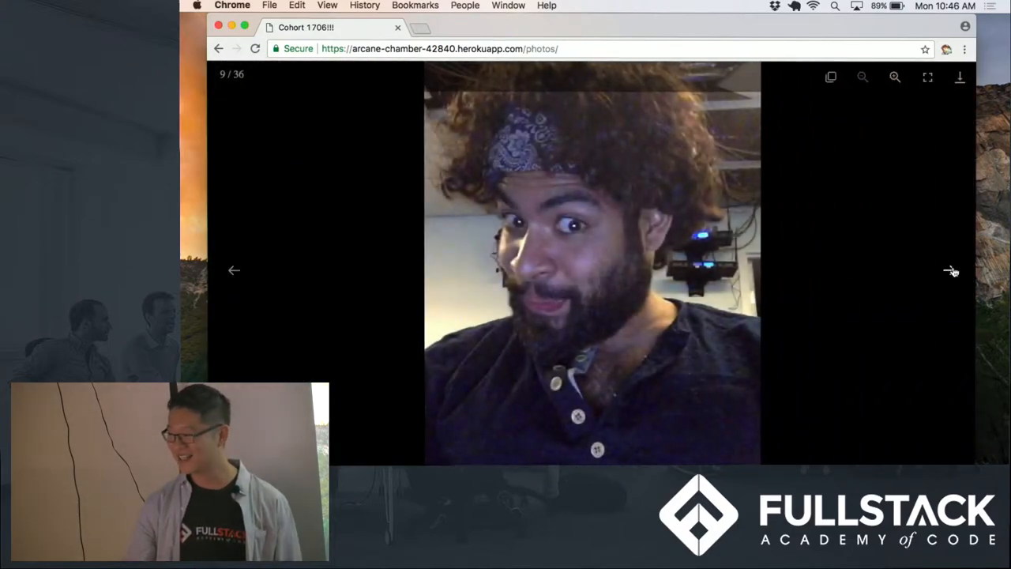
click(951, 270)
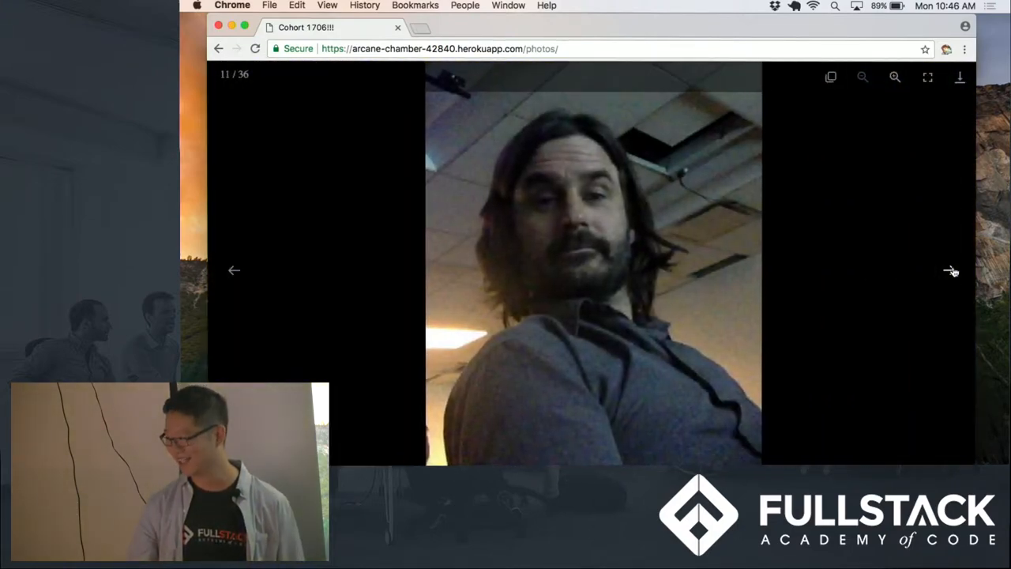
click(952, 271)
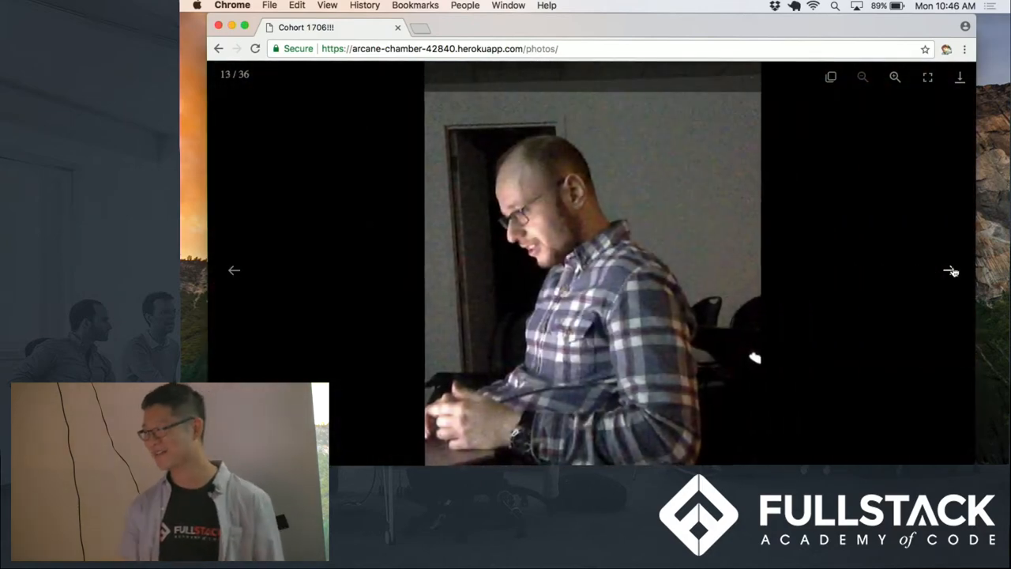
click(952, 272)
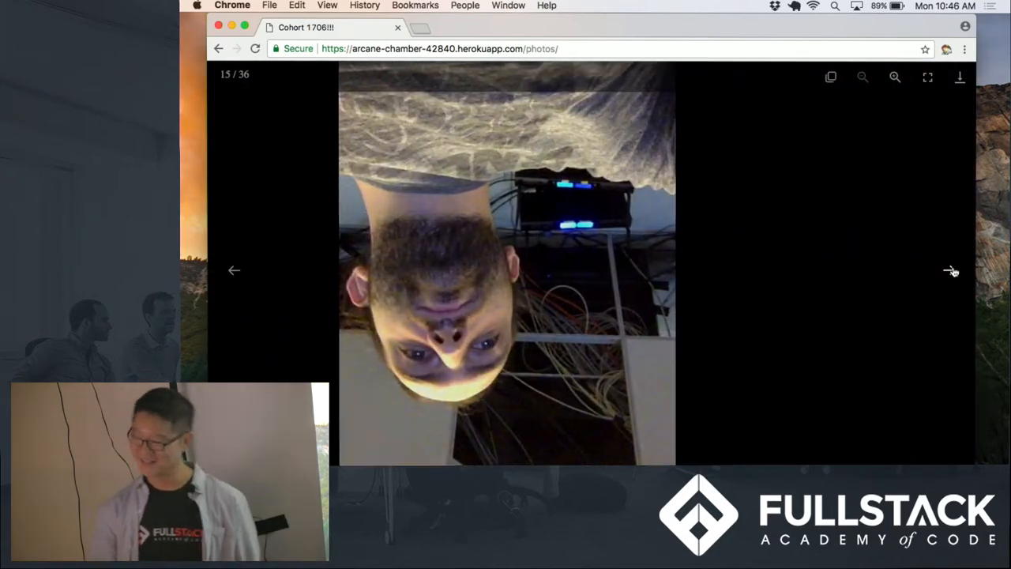
click(952, 270)
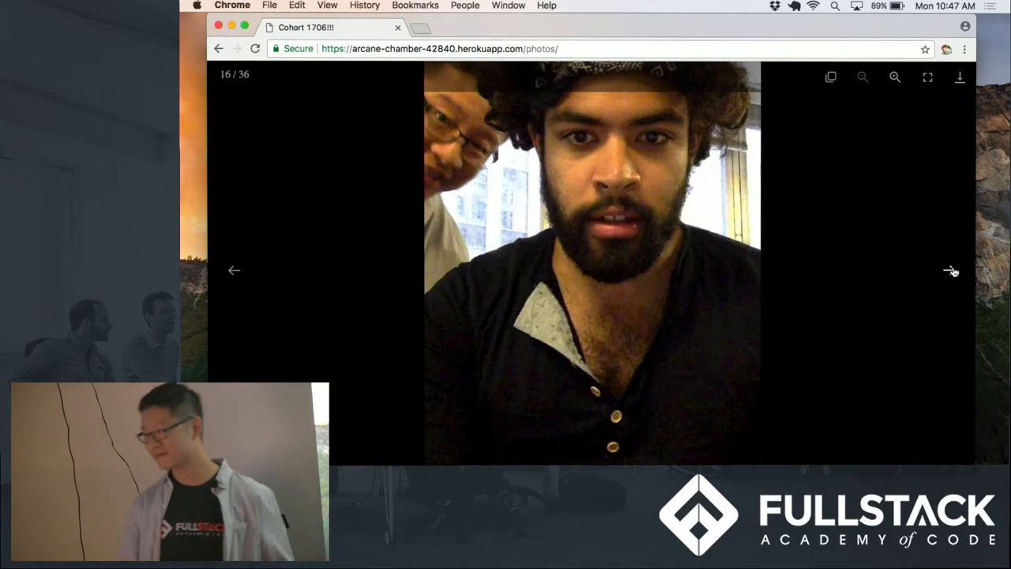
Advance the lightbox from photo 16/36 to the final cohort selfie, 36/36
click(952, 271)
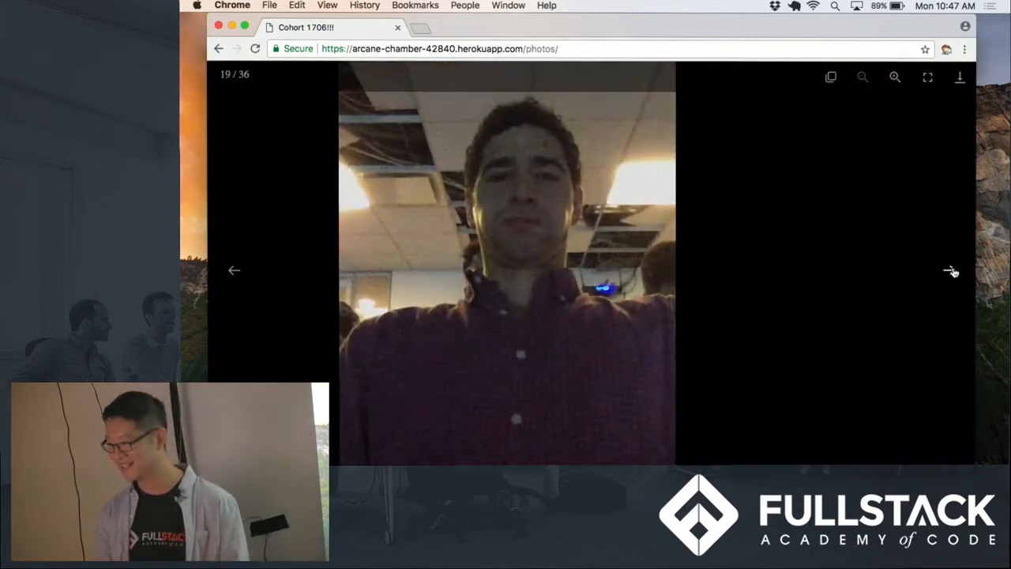
click(951, 271)
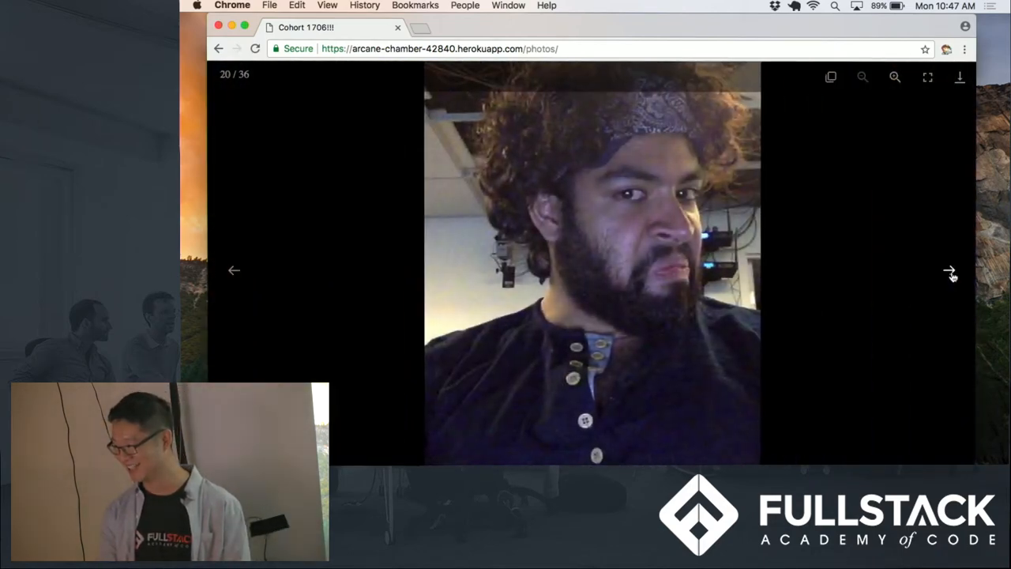
click(949, 271)
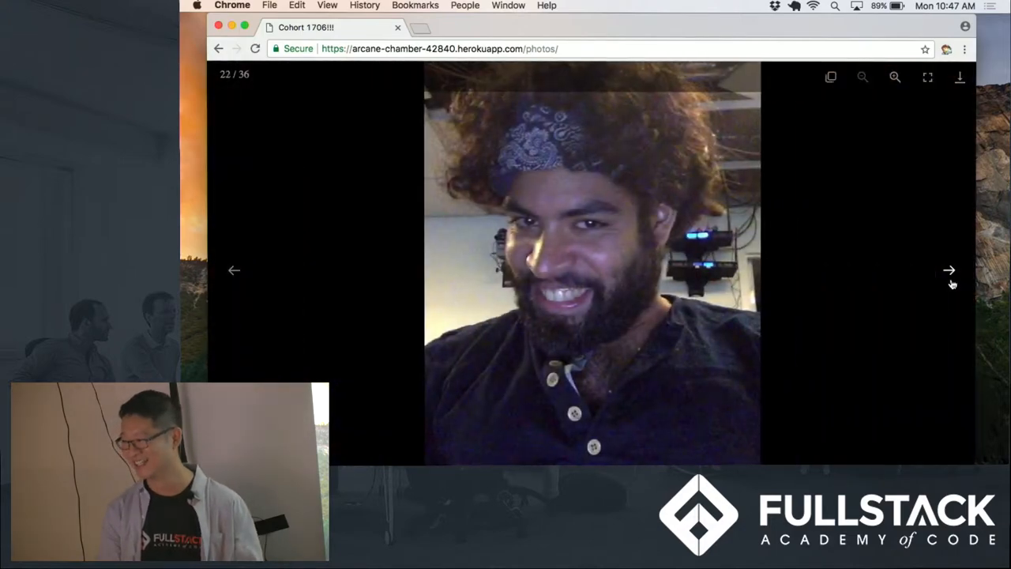
click(949, 270)
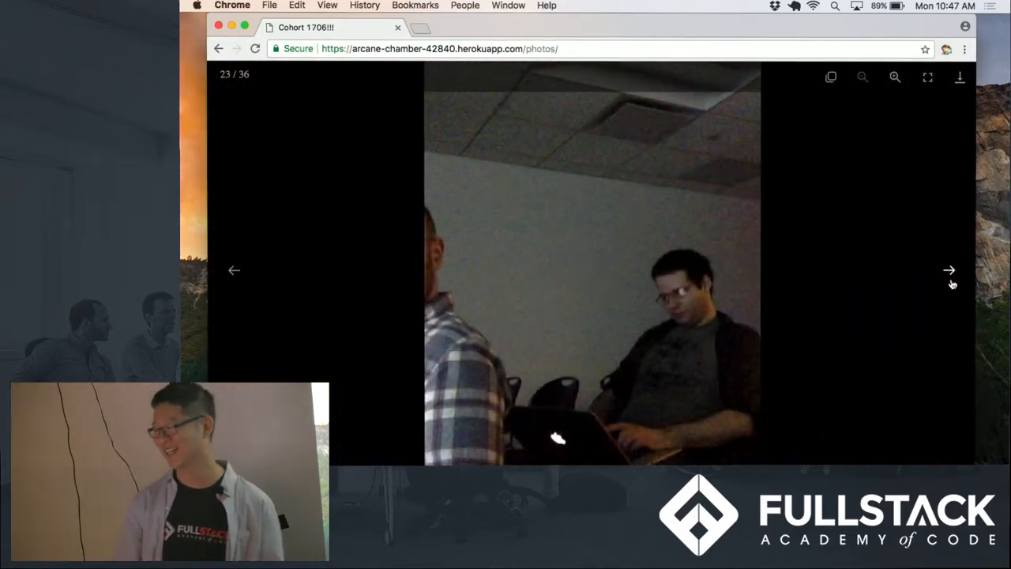
click(949, 271)
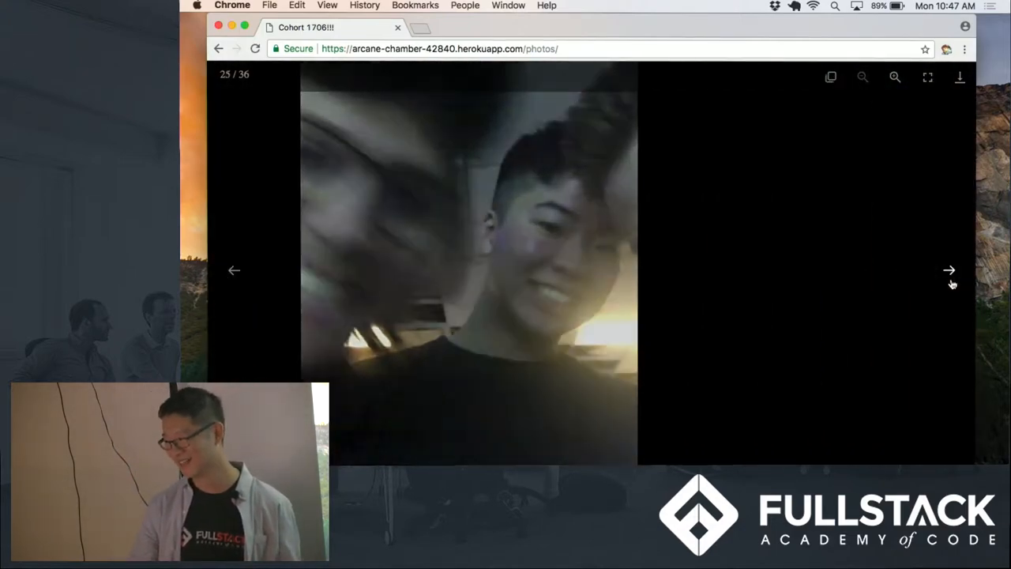
click(949, 270)
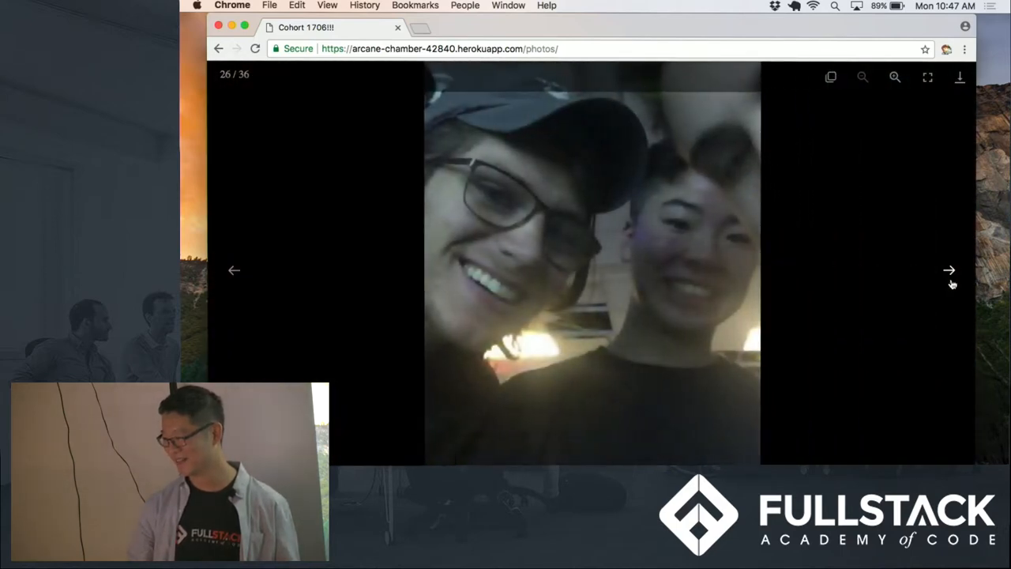
click(949, 270)
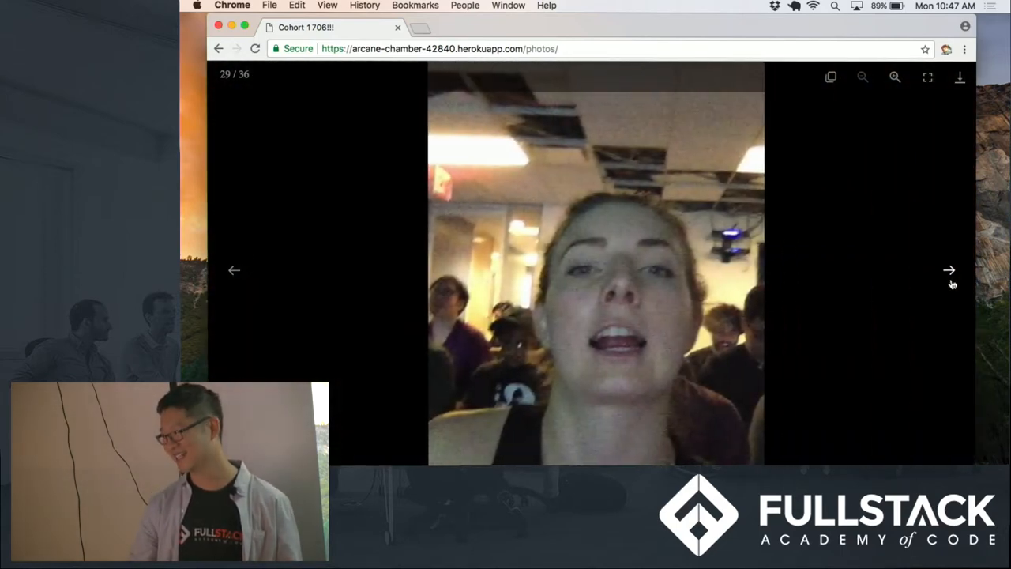
click(949, 271)
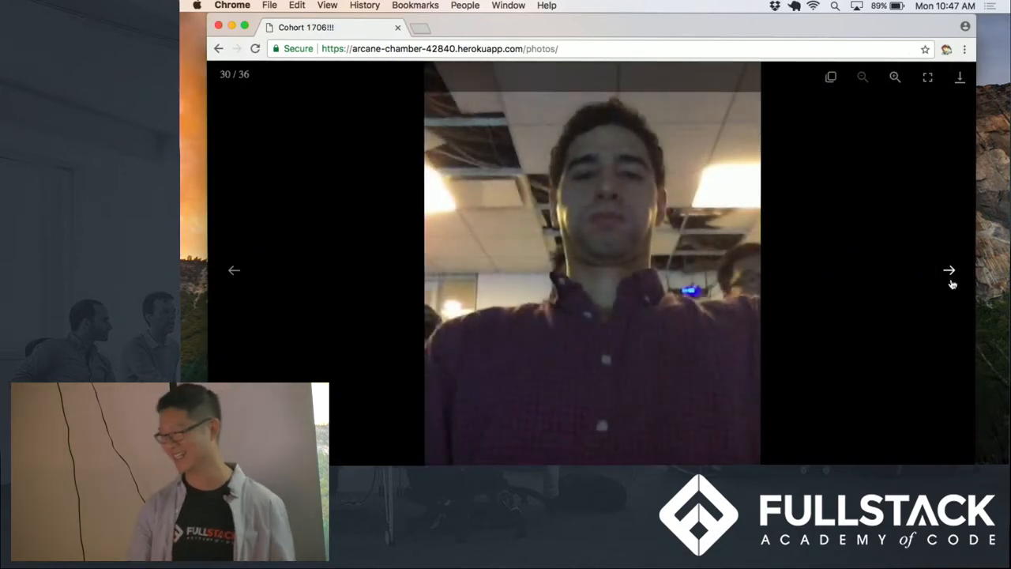
click(949, 270)
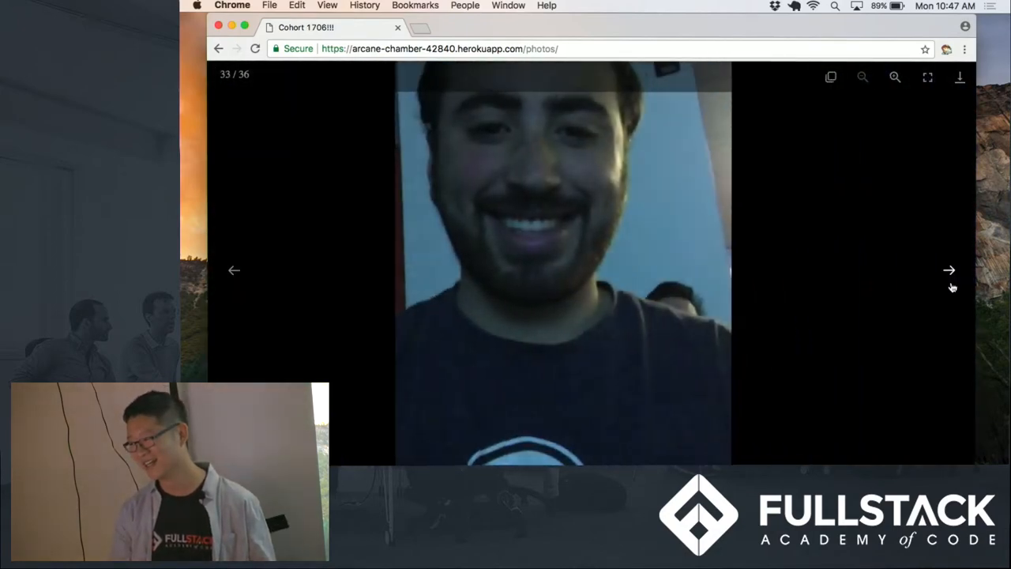
click(949, 270)
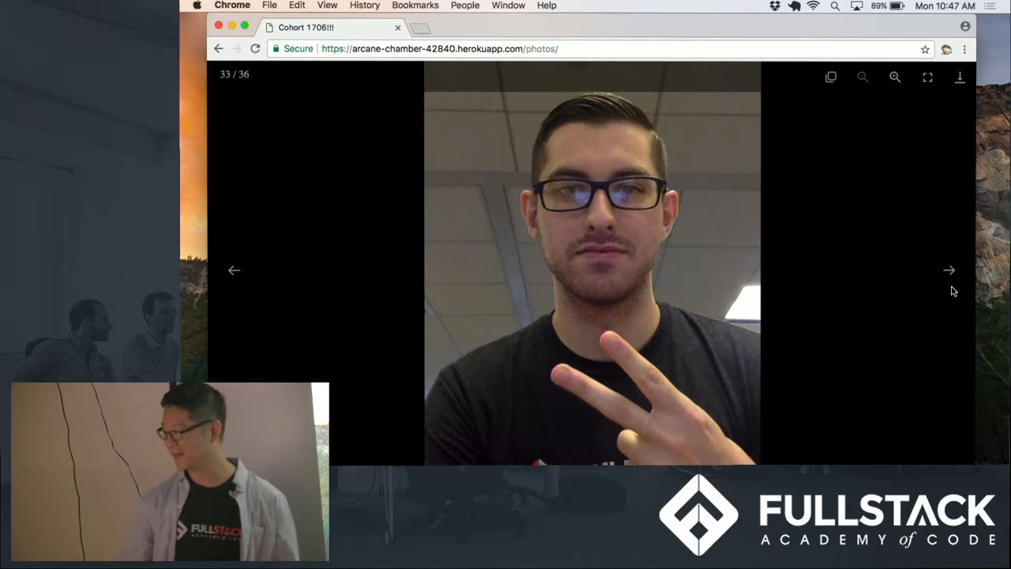
click(949, 270)
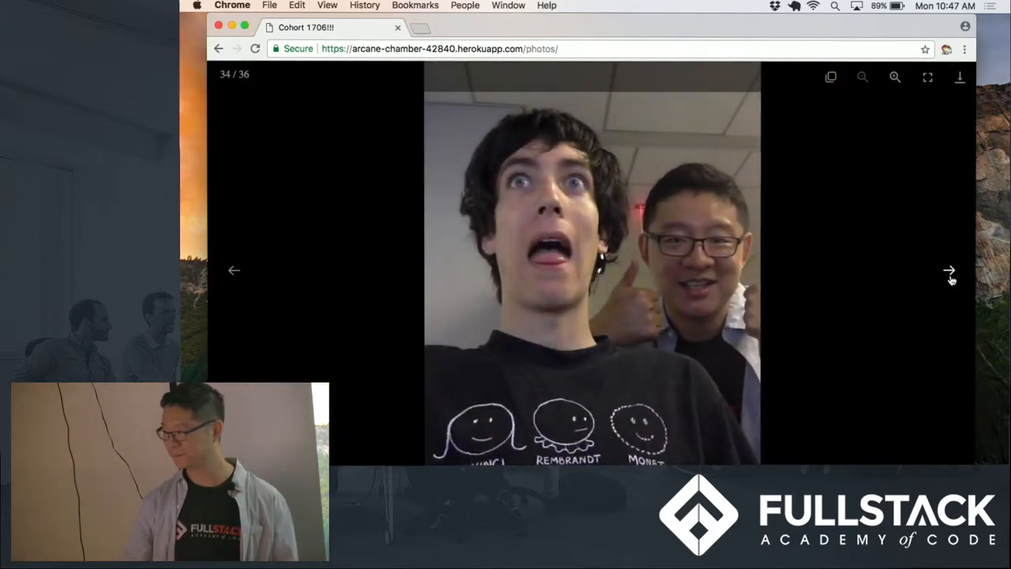
click(949, 271)
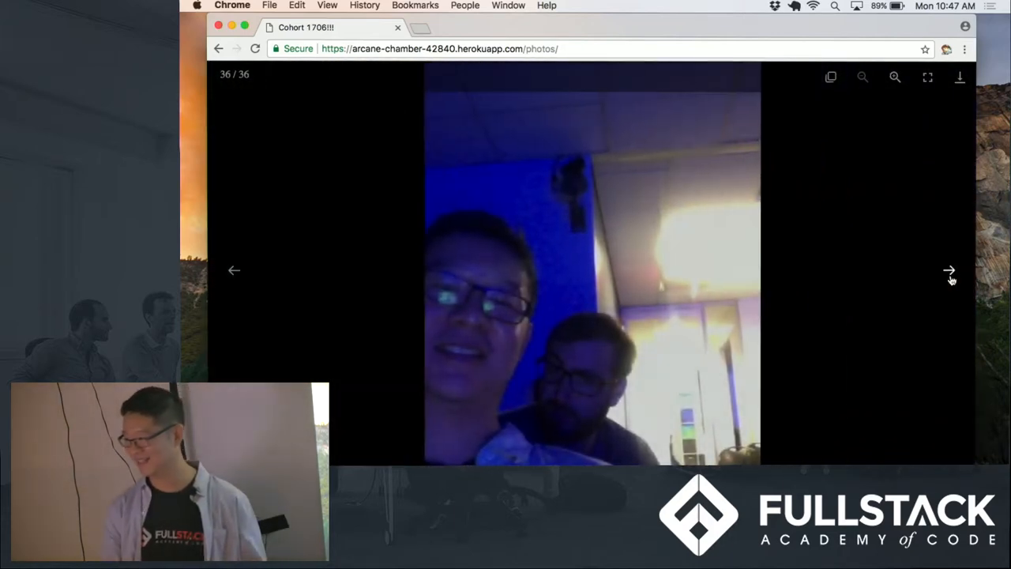